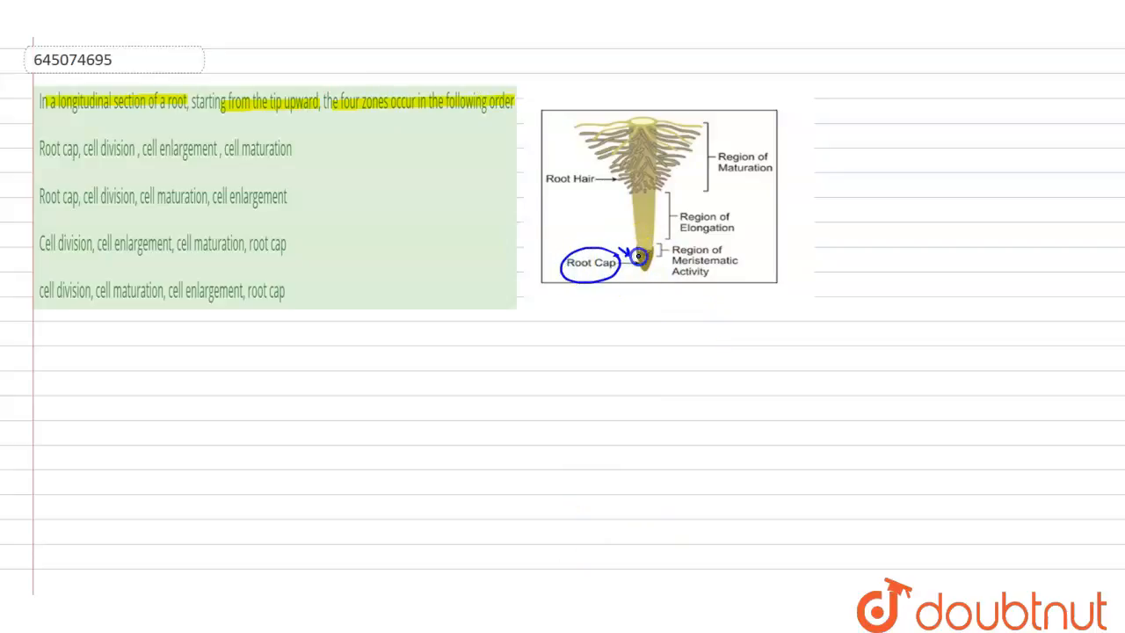
pyautogui.moveTo(795, 203)
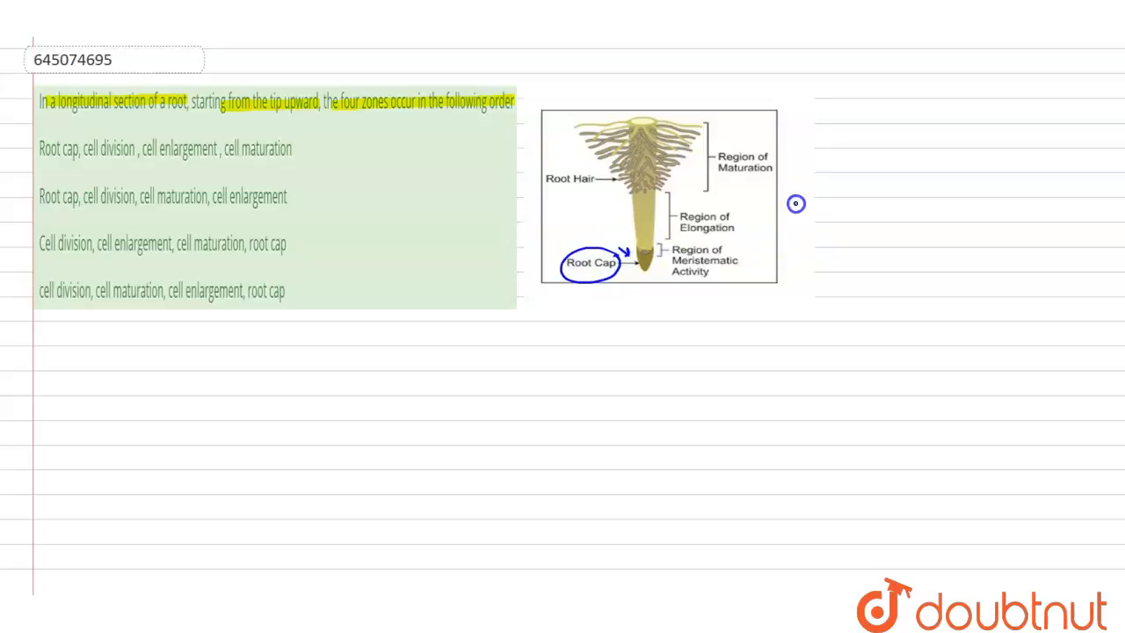
pyautogui.moveTo(782, 208)
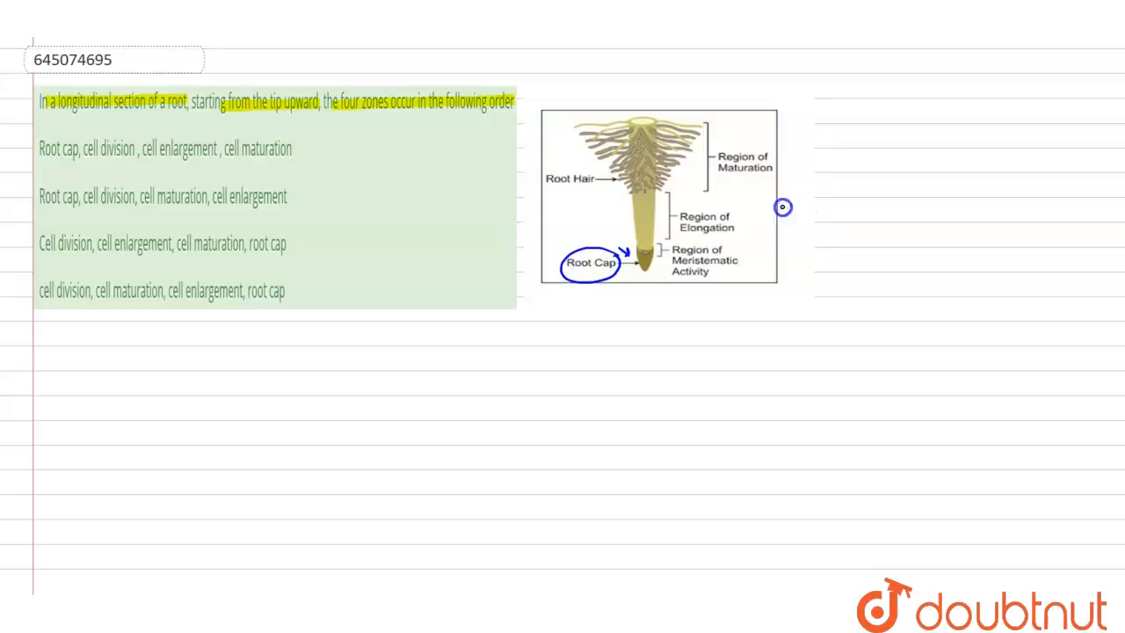
pyautogui.moveTo(631, 278)
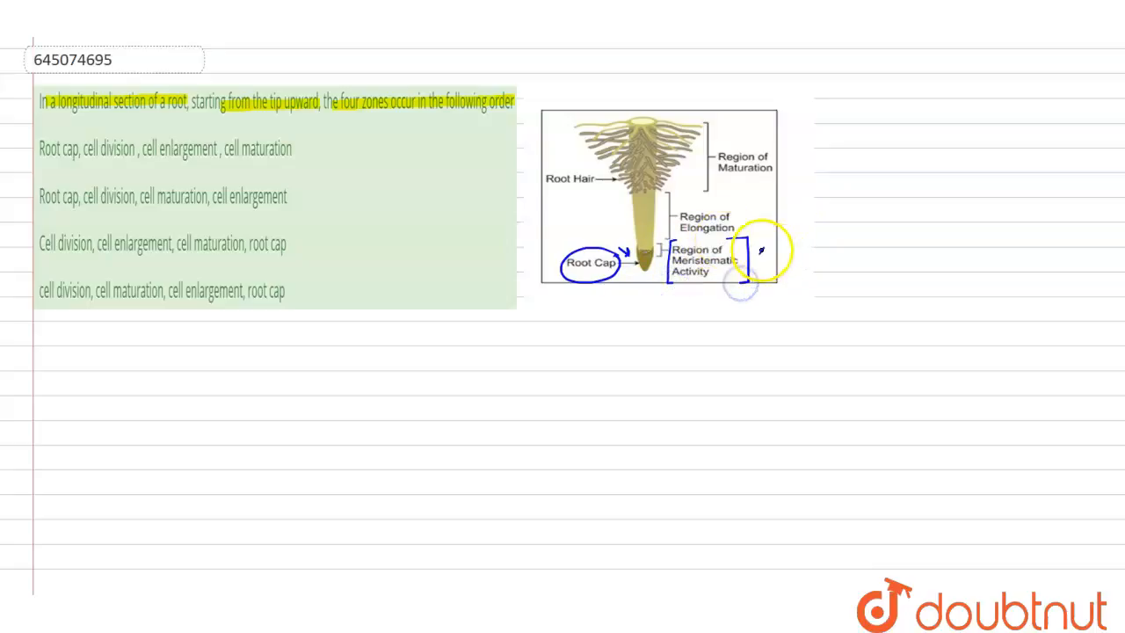
pyautogui.write('1mm')
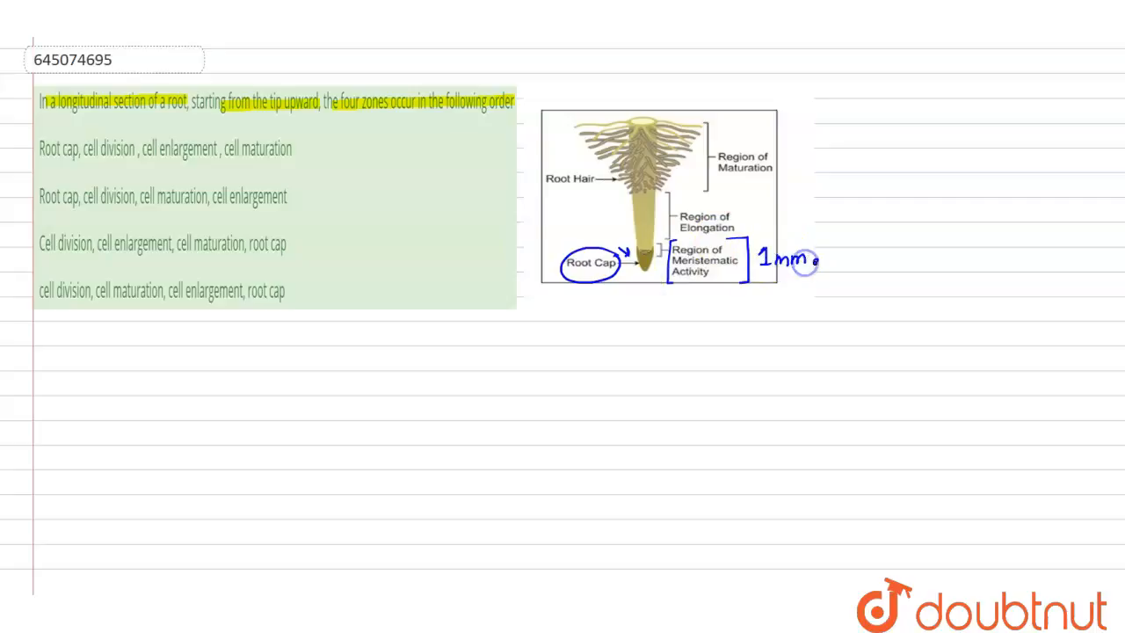